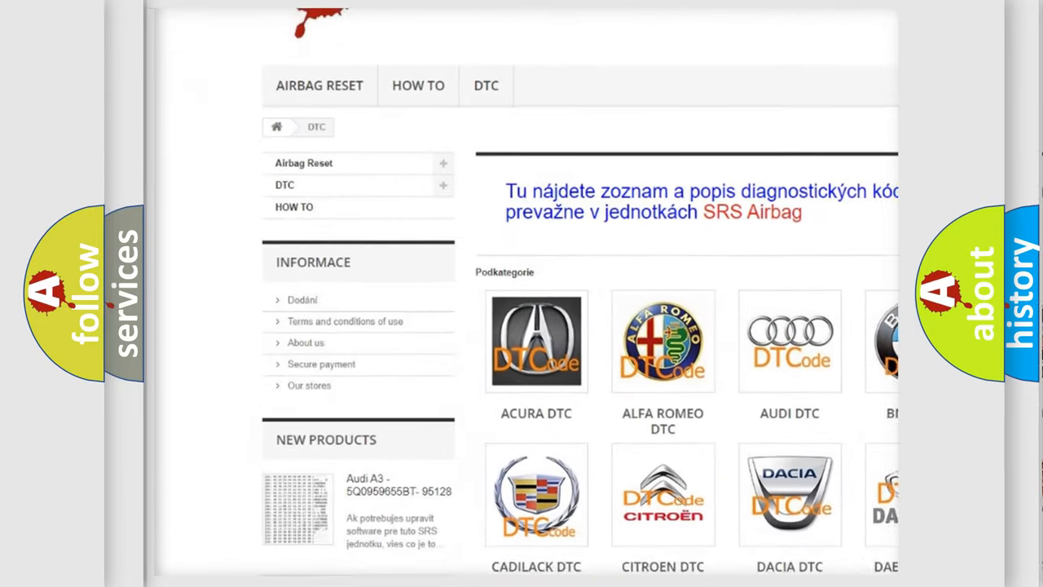
{"action": "scroll", "scroll_direction": "down", "scroll_amount": 3}
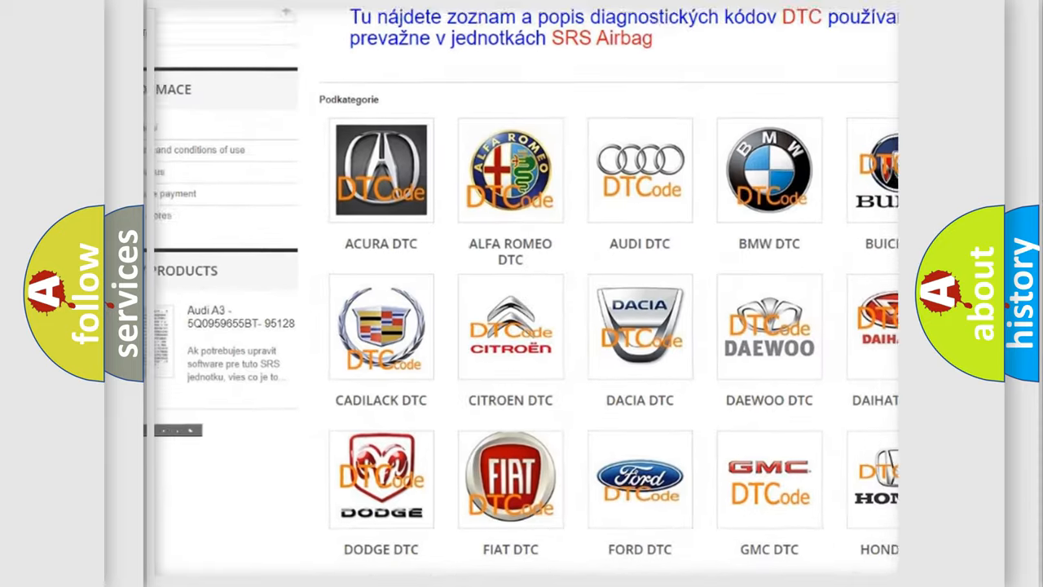
{"action": "scroll", "scroll_direction": "down", "scroll_amount": 3}
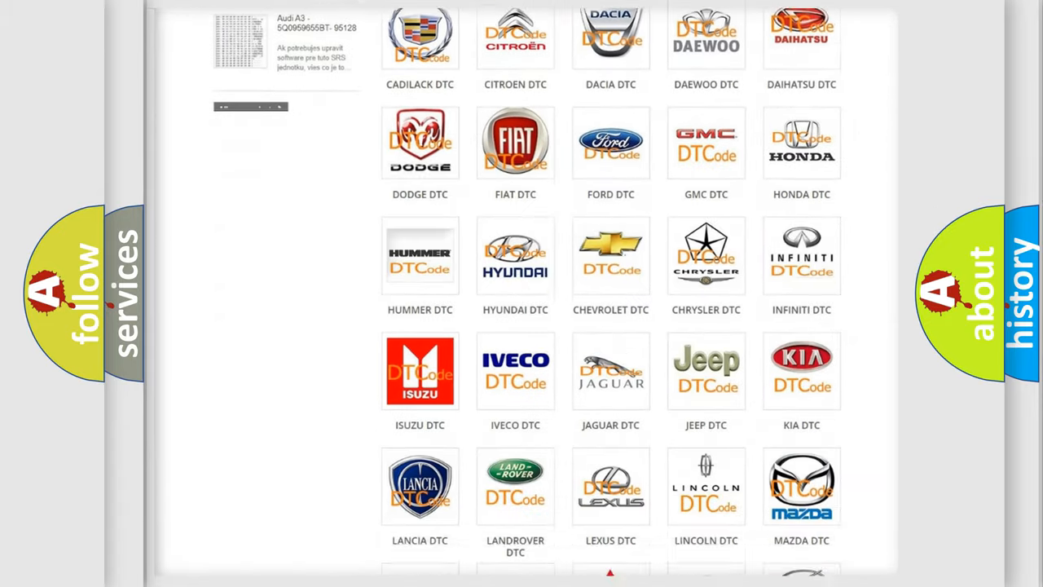
{"action": "scroll", "scroll_direction": "down", "scroll_amount": 3}
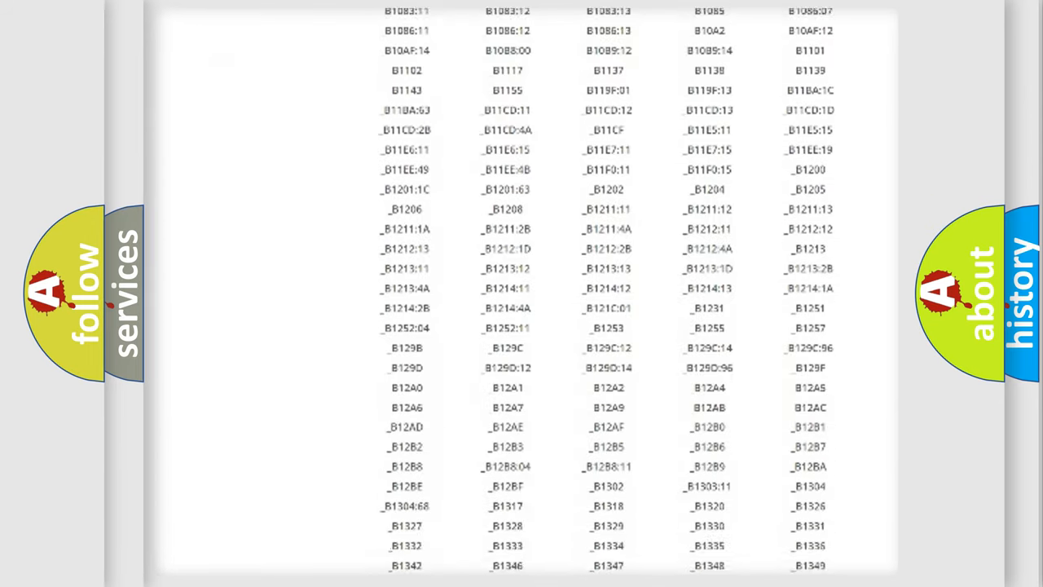
{"action": "scroll", "scroll_direction": "down", "scroll_amount": 3}
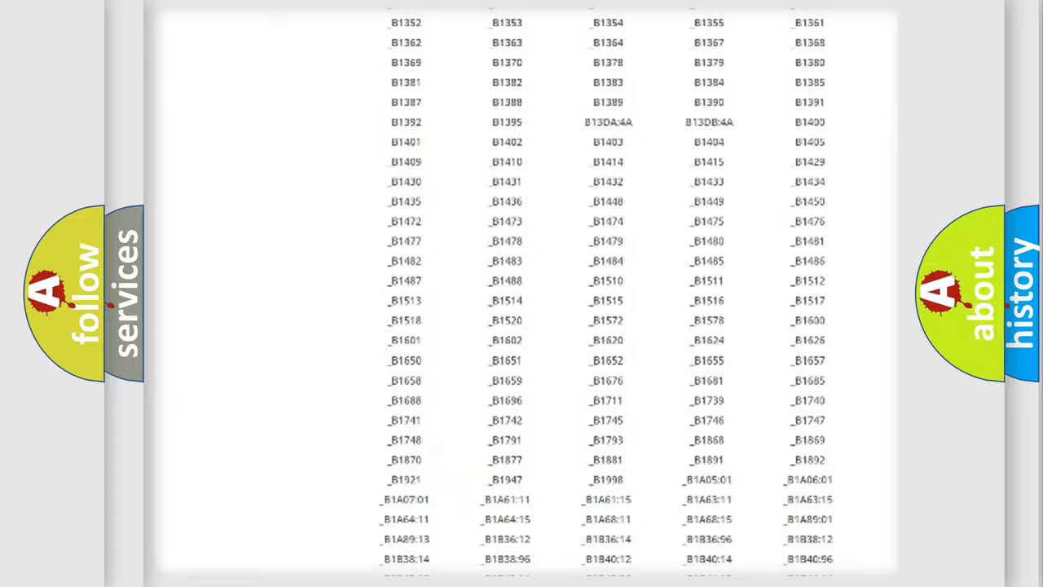